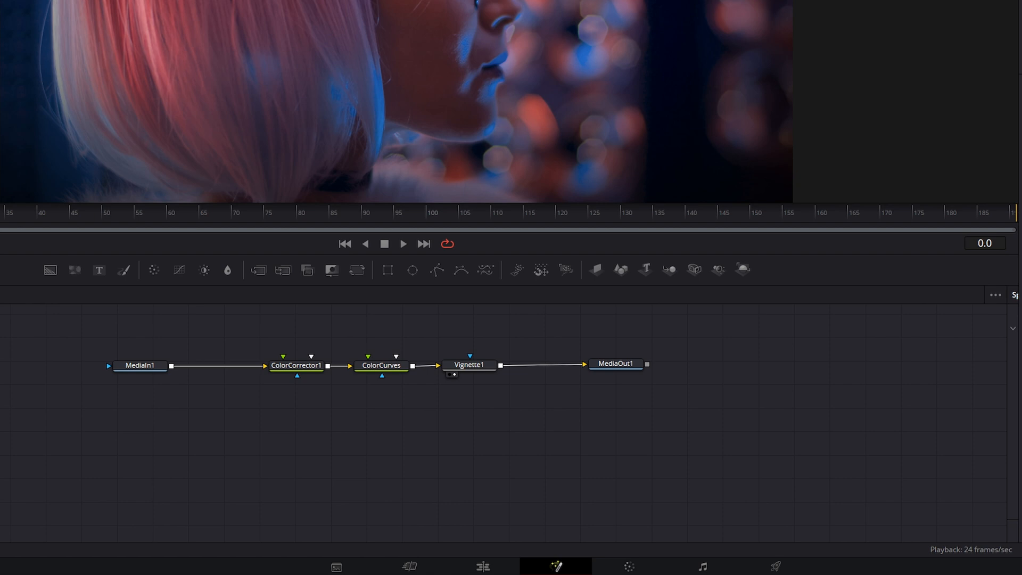
mouse_move(428, 486)
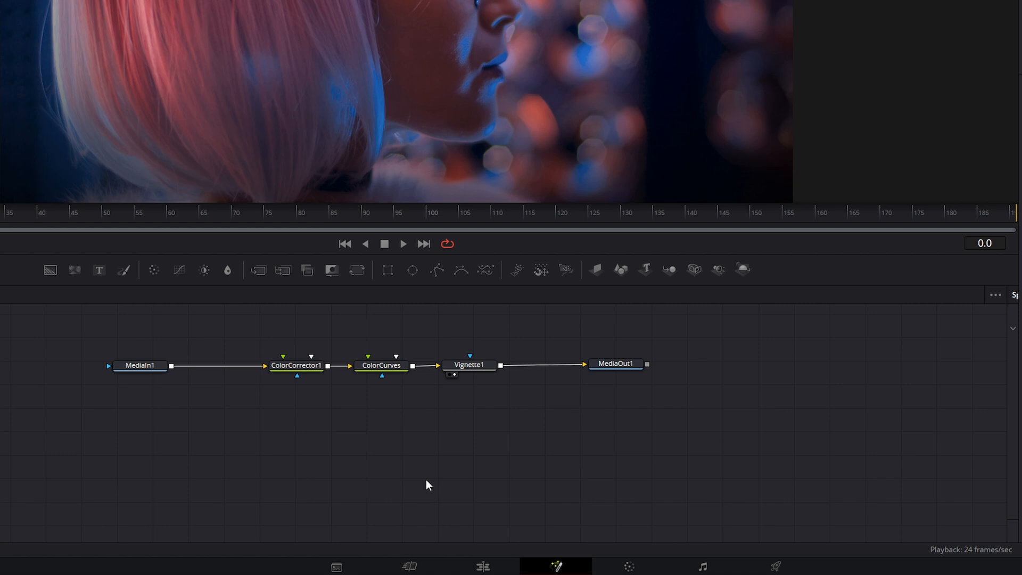
mouse_move(423, 424)
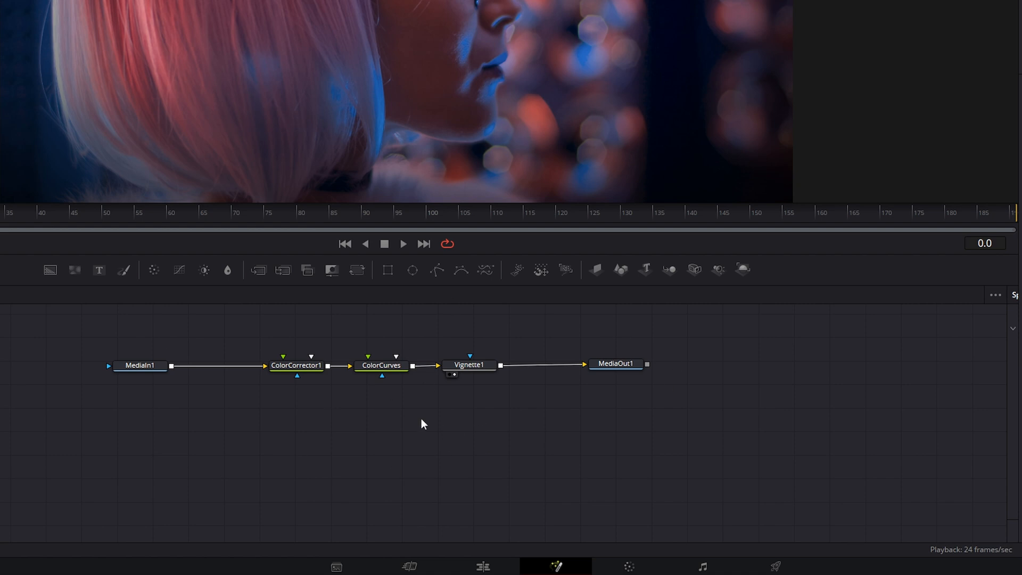
mouse_move(451, 354)
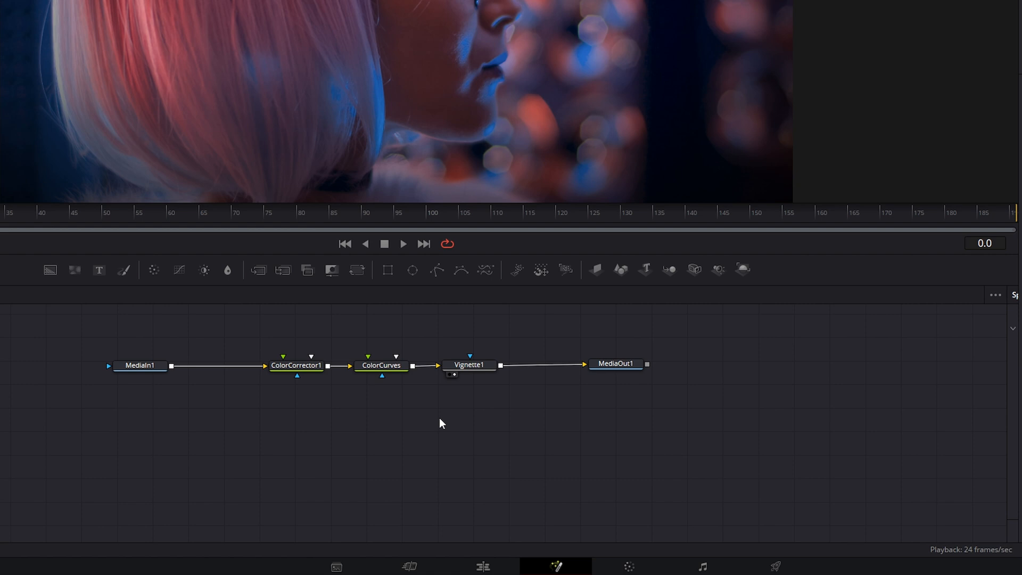
mouse_move(515, 376)
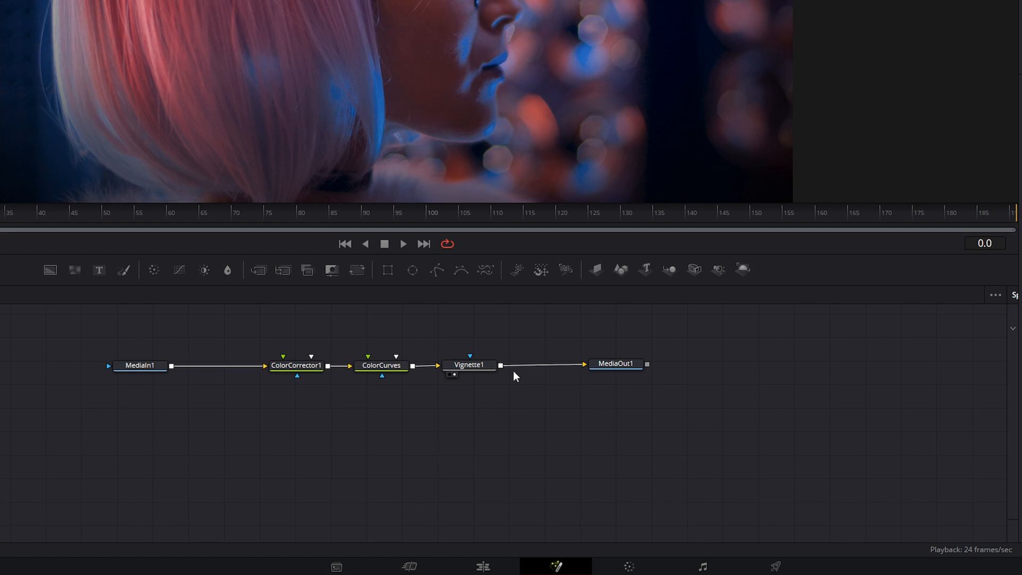
mouse_move(436, 461)
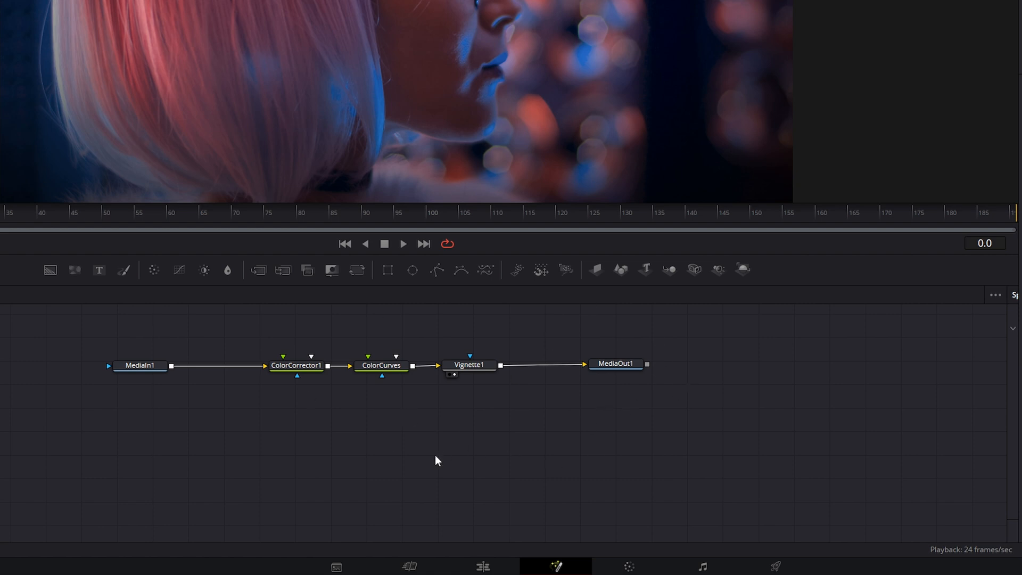
- Add an Underlay via the Select Tool search 'un' and position it around the three nodes
text(un)
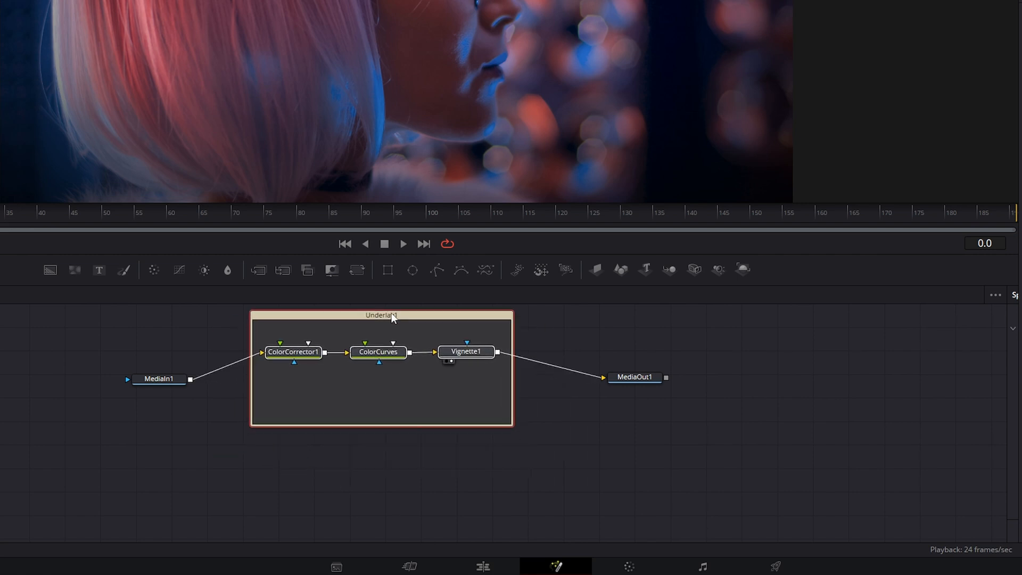
drag(390, 315, 401, 342)
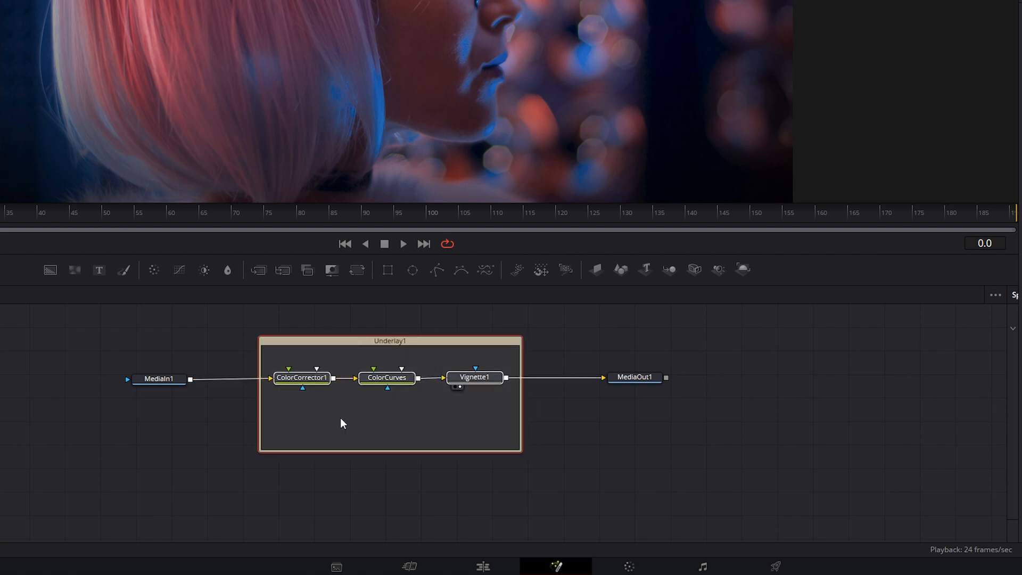
click(475, 377)
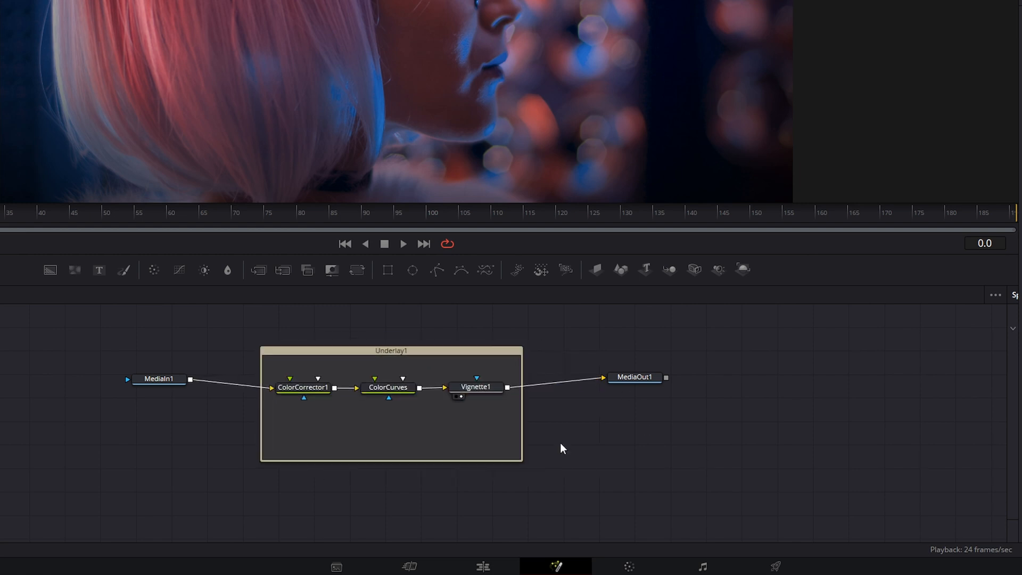
- Move Vignette1 below MediaOut1 and shrink the underlay to fit ColorCorrector1 and ColorCurves
drag(476, 387, 572, 413)
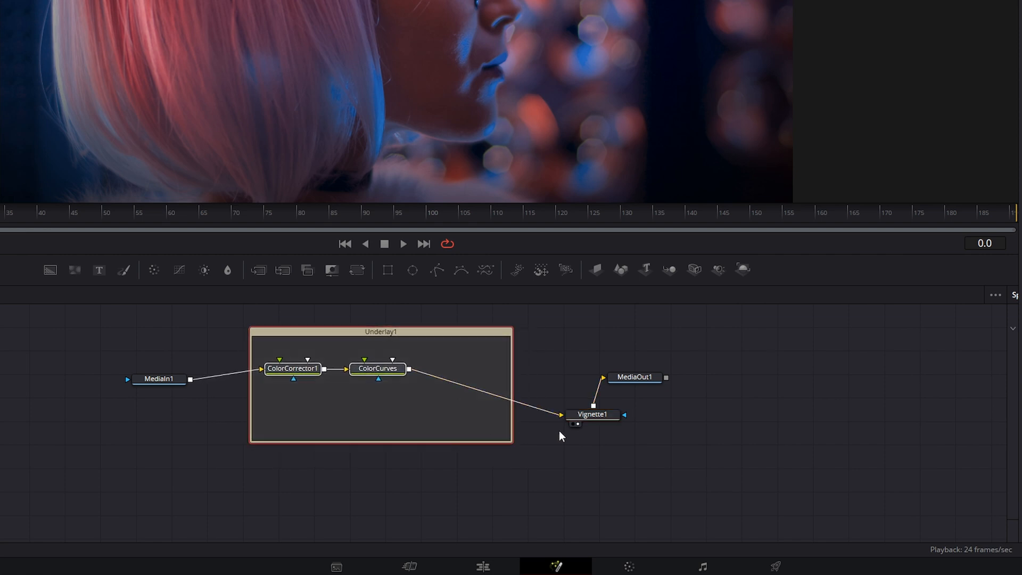
drag(512, 356, 429, 356)
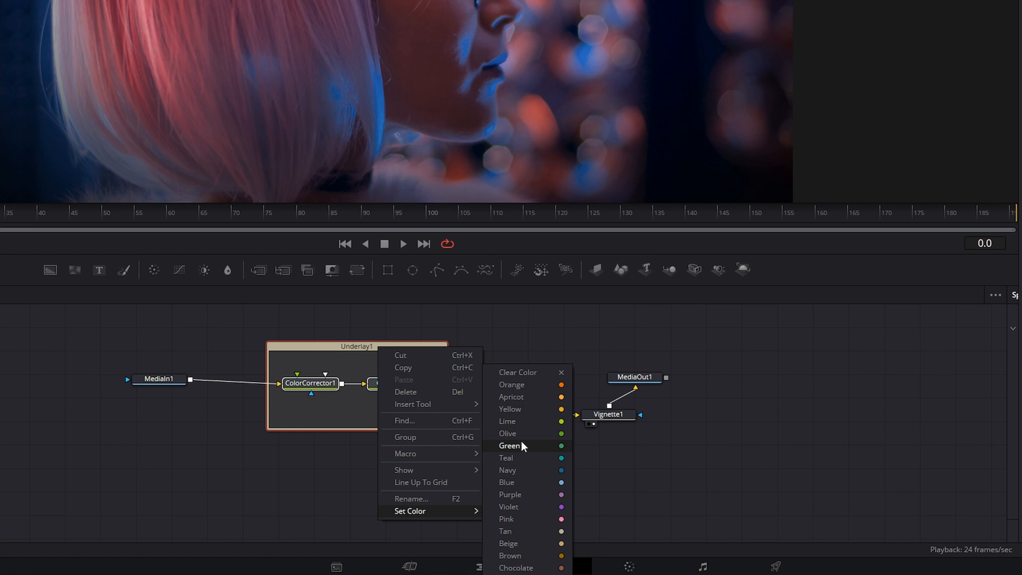
- Apply Set Color > Lime to Underlay1 and nudge it slightly right with its two nodes
click(509, 446)
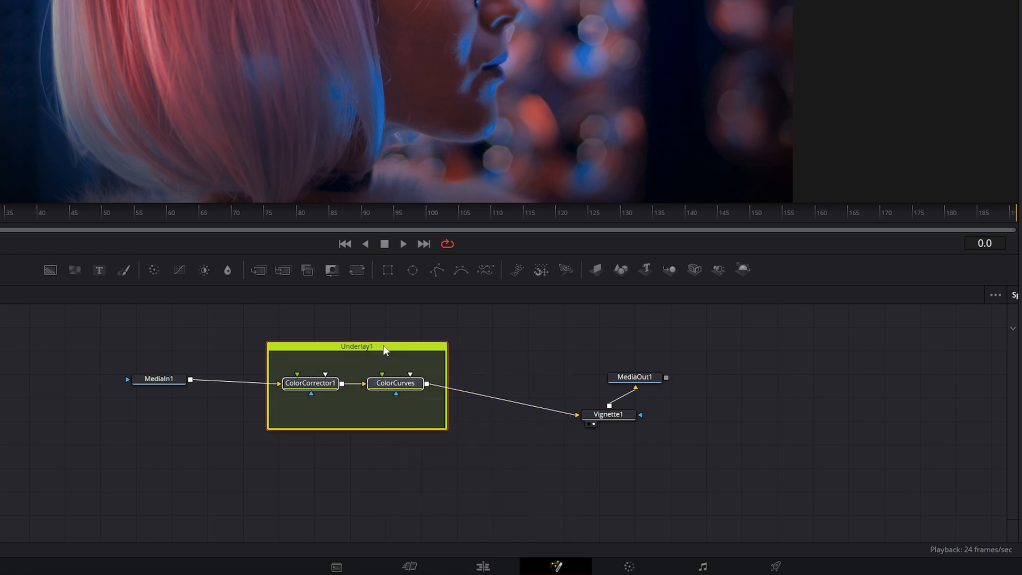
drag(384, 346, 401, 344)
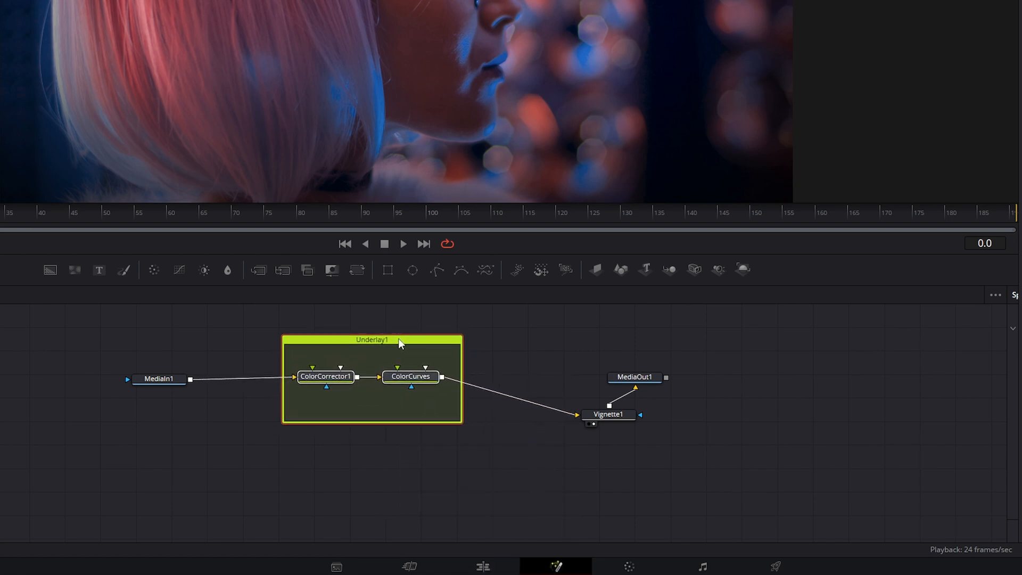
mouse_move(339, 358)
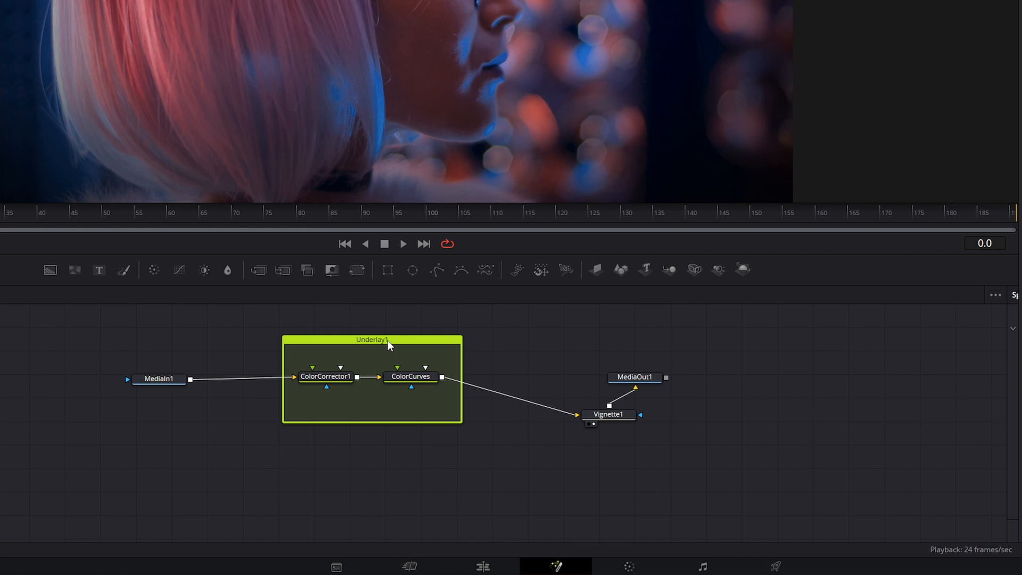
- Rename Underlay1 through the Rename Tool dialog, entering COLOR and ODES over the old name
right_click(389, 342)
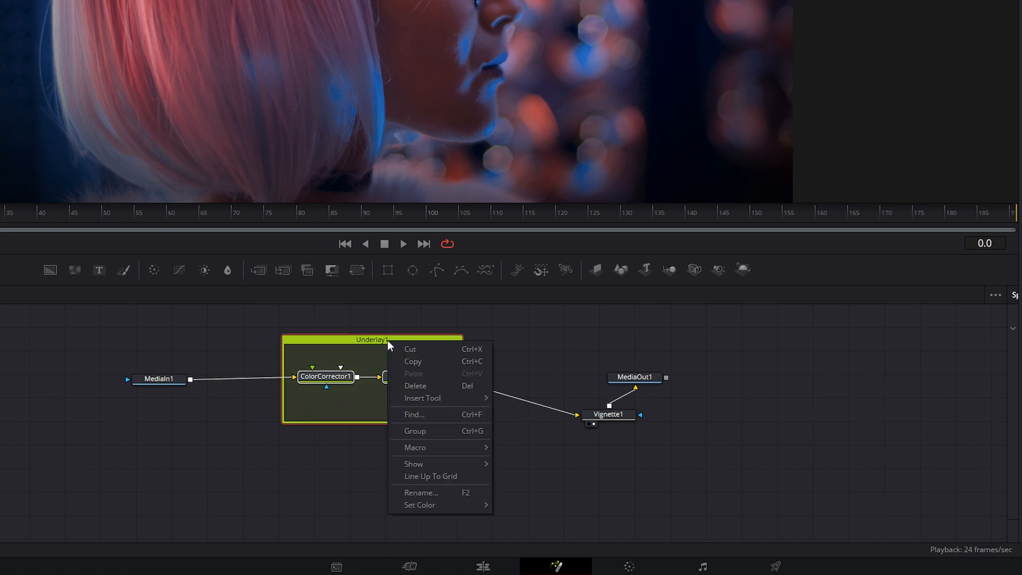
click(422, 492)
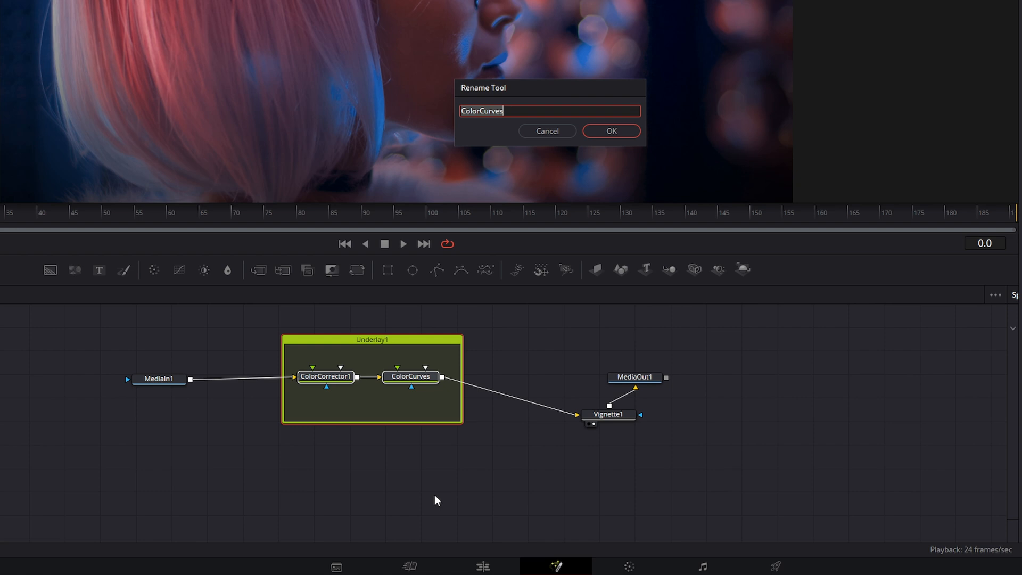
mouse_move(420, 413)
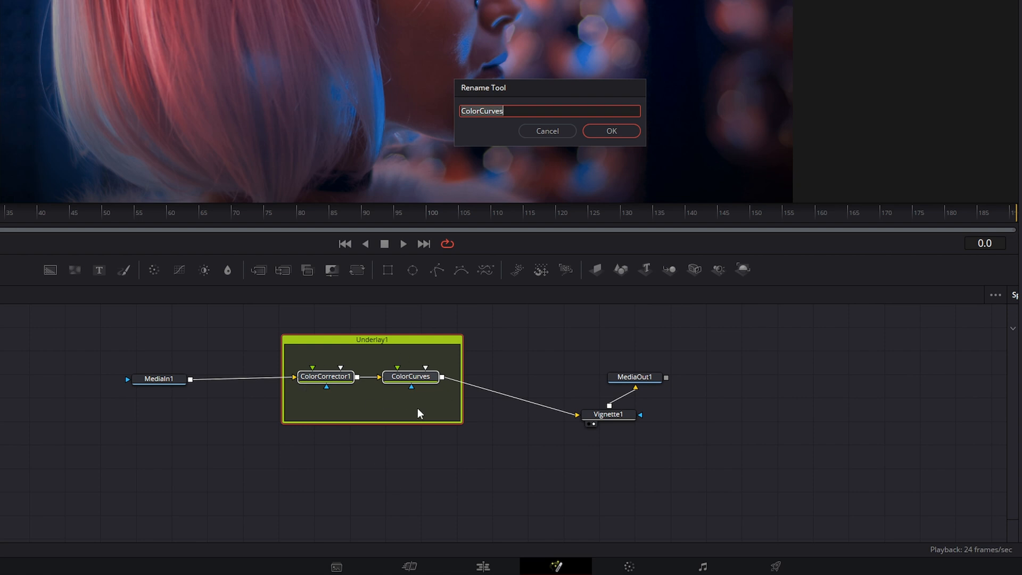
mouse_move(384, 415)
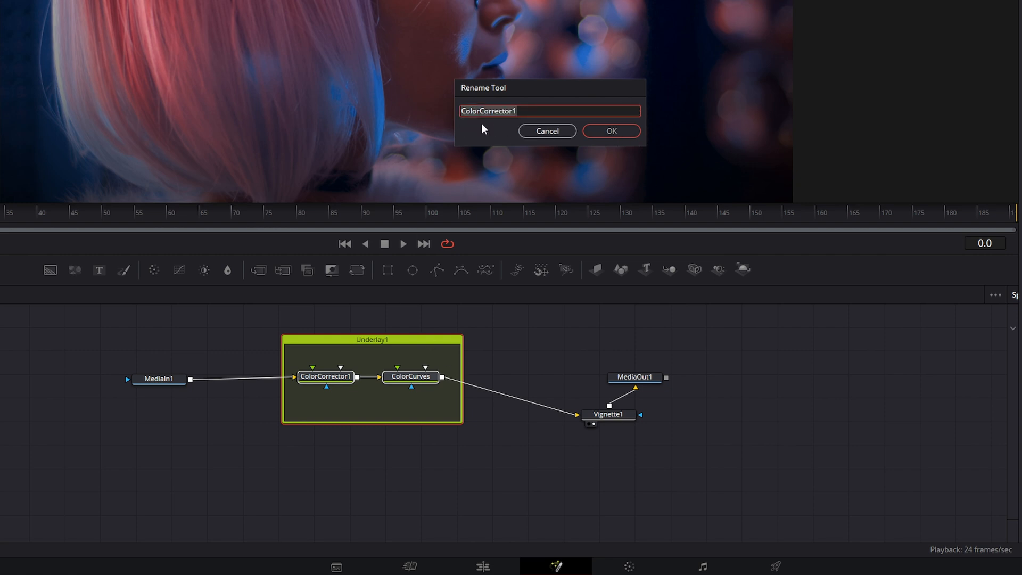
text(Underlay1)
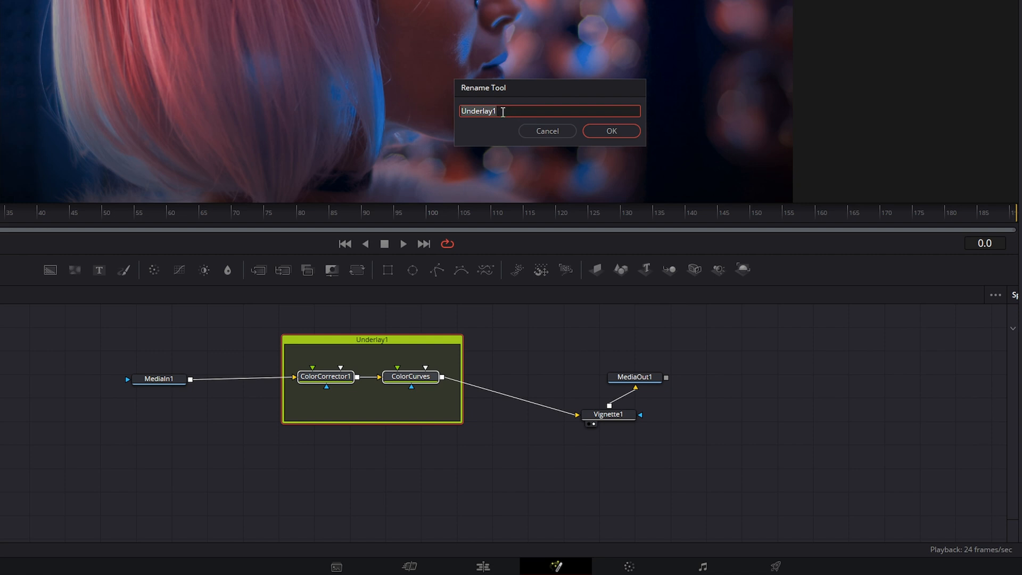
text(COLOR N)
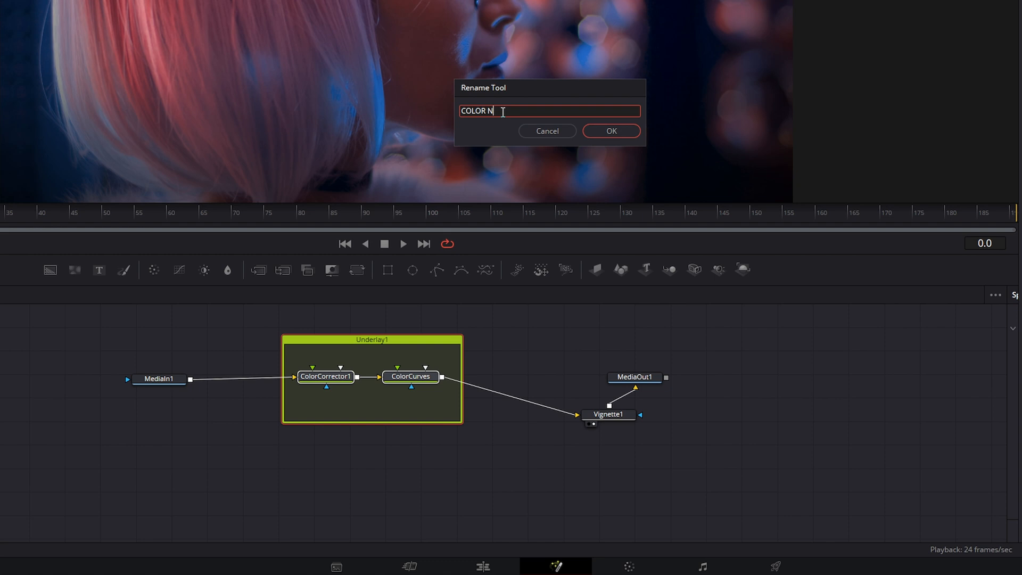
text(ODES)
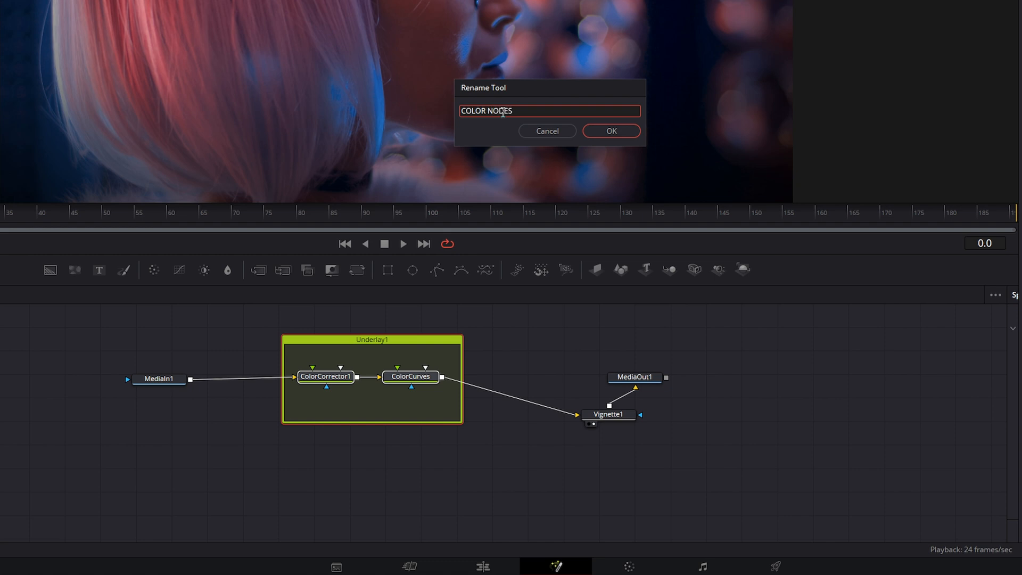
click(610, 130)
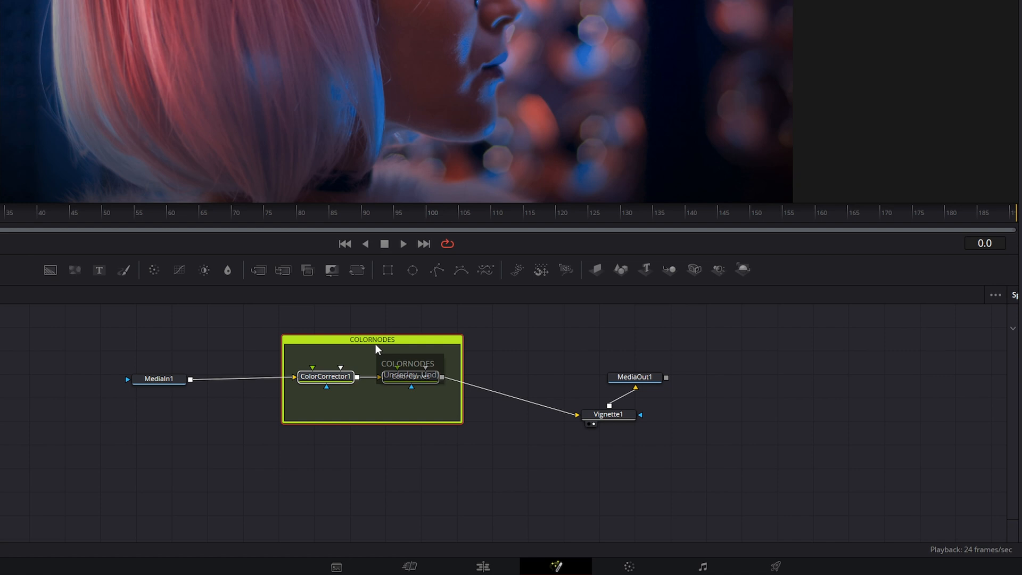
- Rename the underlay again so it reads COLOR_NODES
right_click(376, 349)
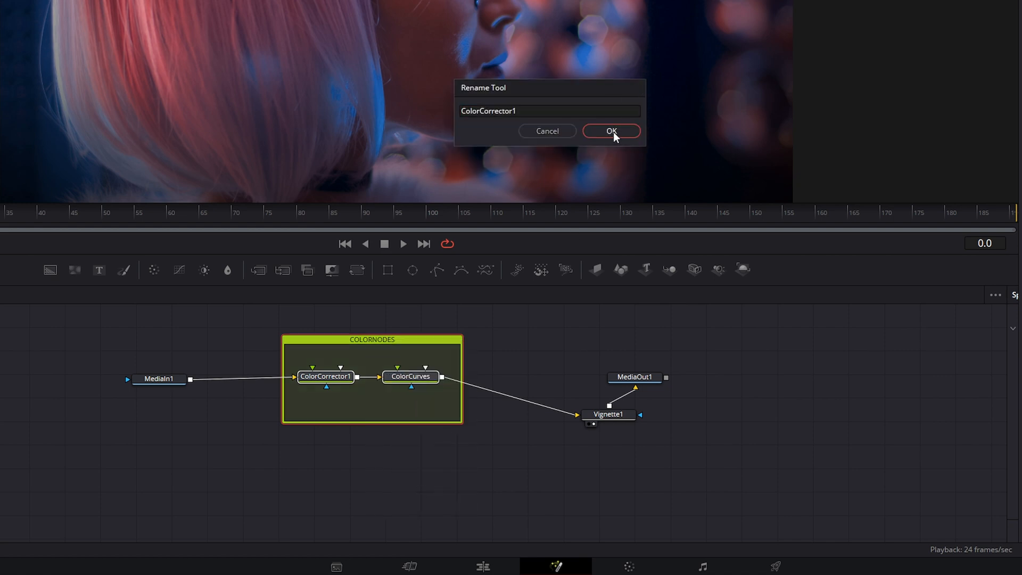
text(COLORNODES)
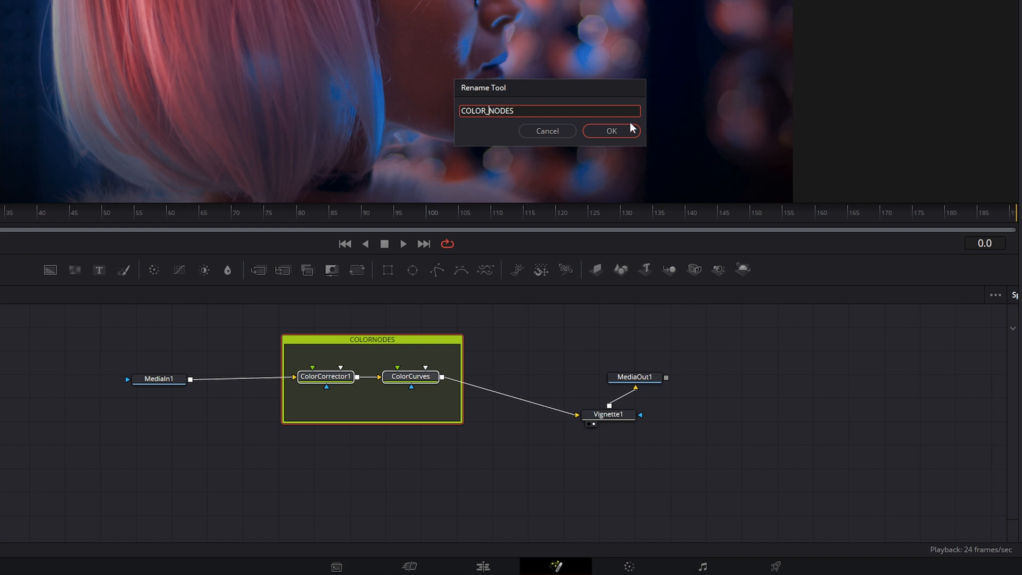
click(610, 130)
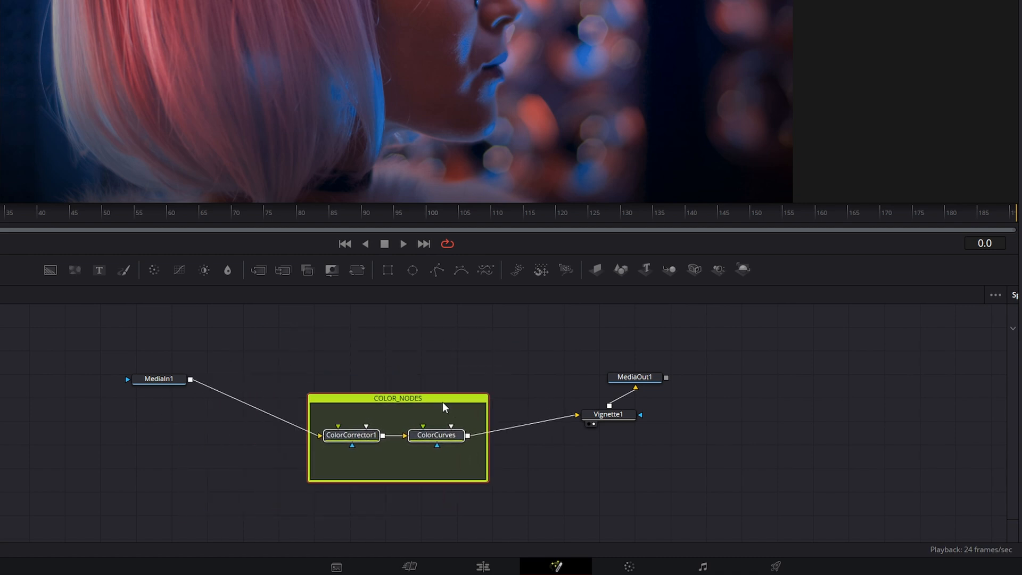
- Enlarge and realign the COLOR_NODES underlay, ending with Vignette1 back outside below MediaOut1
drag(443, 408, 388, 337)
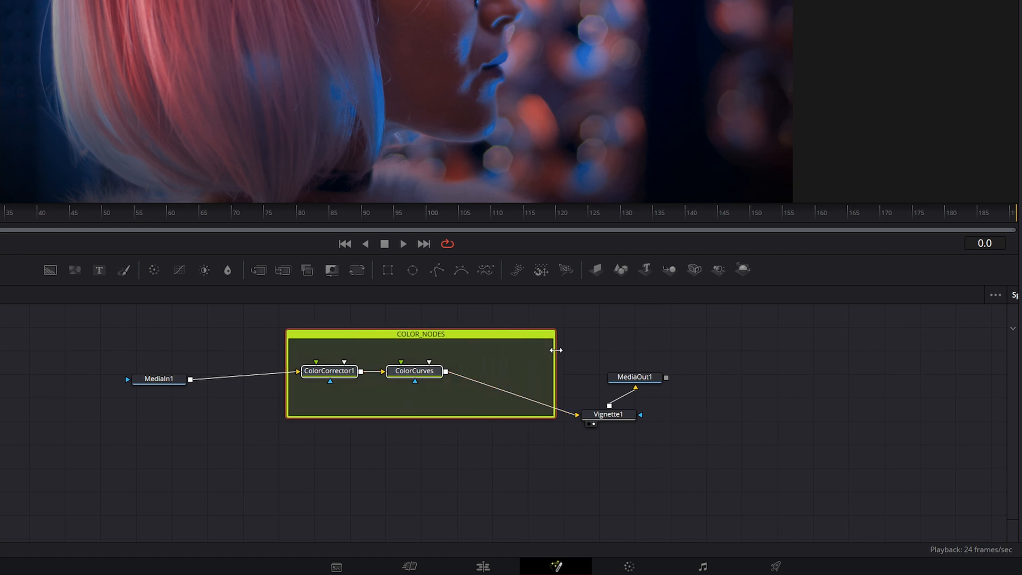
drag(556, 350, 539, 350)
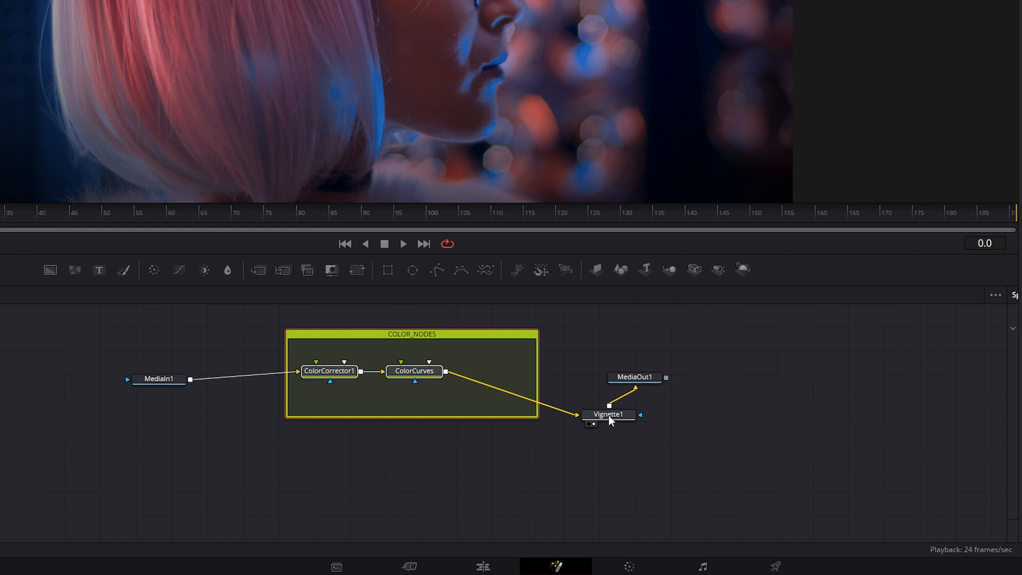
drag(608, 414, 494, 372)
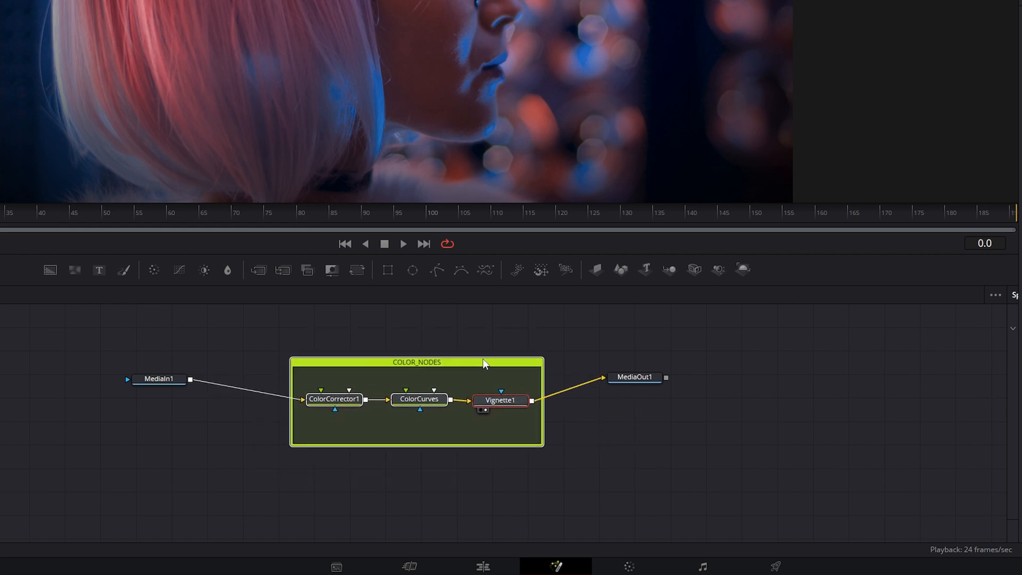
drag(500, 399, 638, 414)
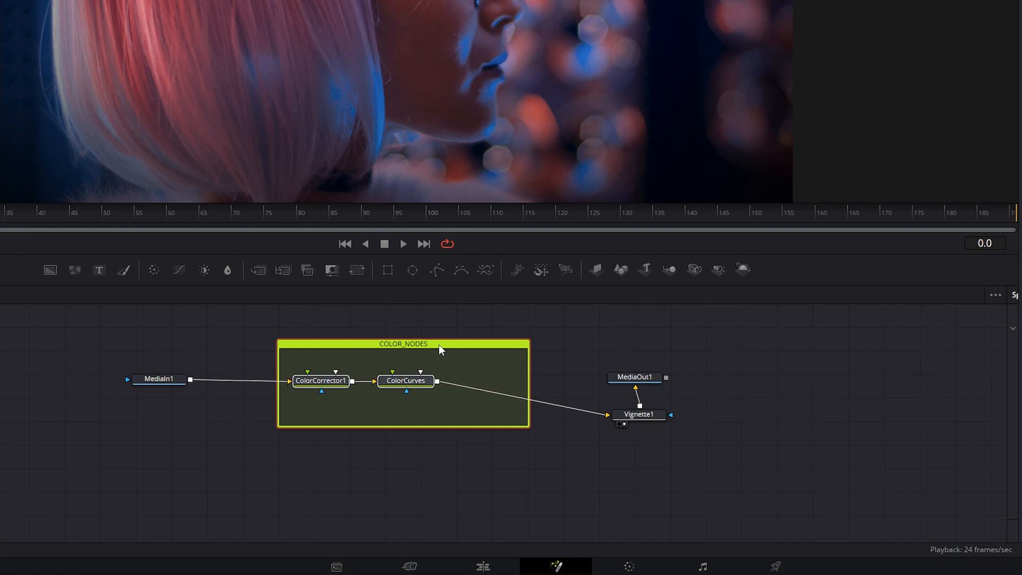